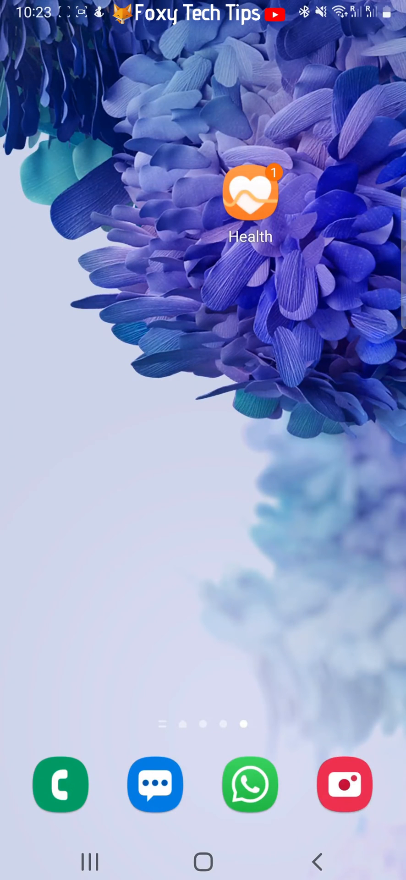
# Launch Huawei Health and go to the Devices tab showing the HUAWEI WATCH FIT-C4A
pyautogui.click(250, 194)
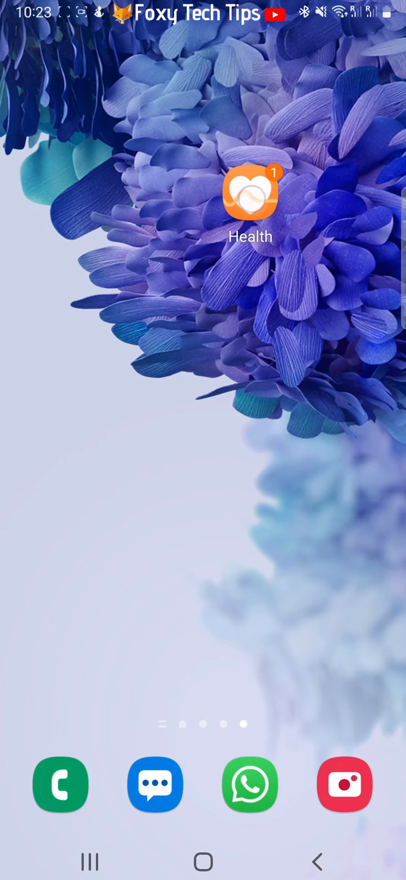
pyautogui.click(250, 193)
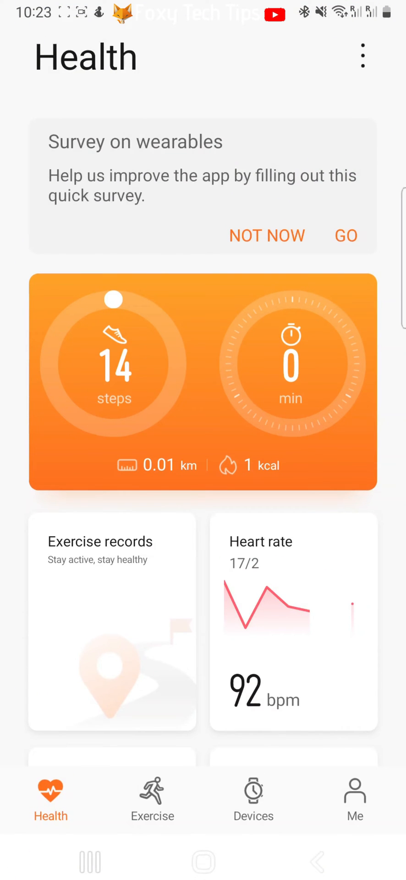
pyautogui.click(253, 800)
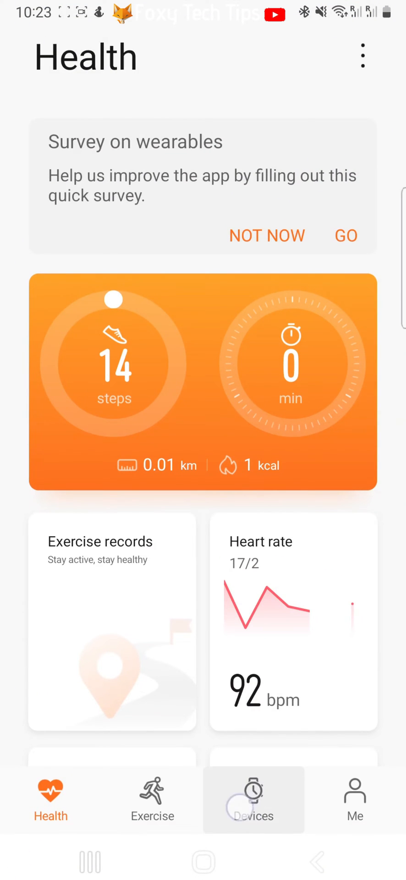
pyautogui.click(253, 800)
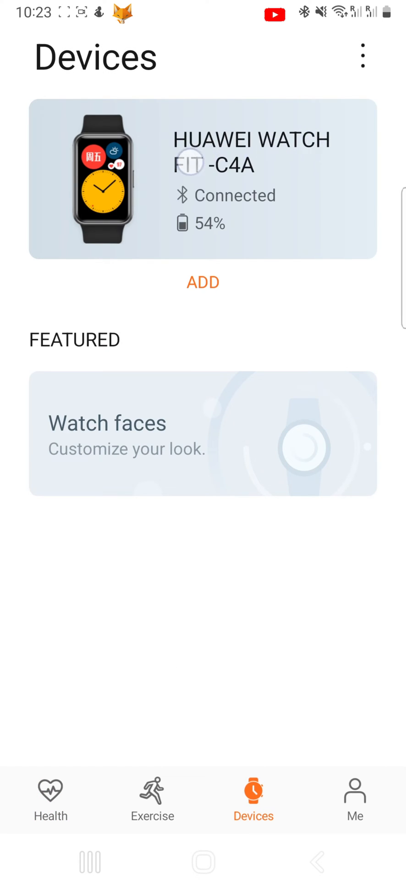
# Open the HUAWEI WATCH FIT-C4A settings and go to Notifications under Other
pyautogui.click(203, 177)
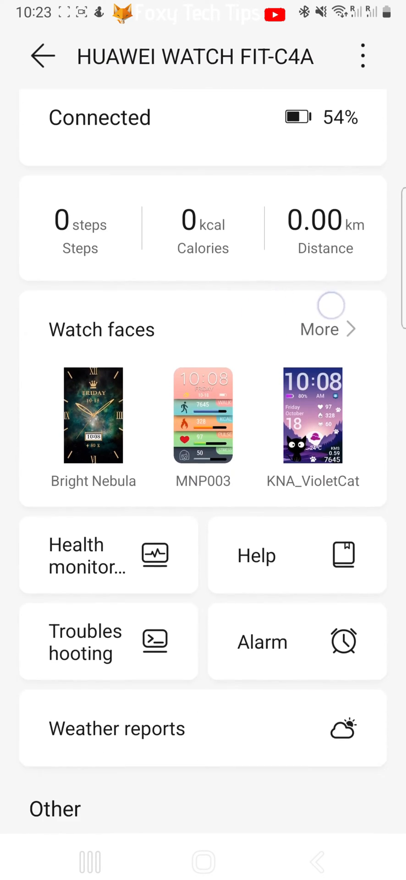
pyautogui.scroll(-3)
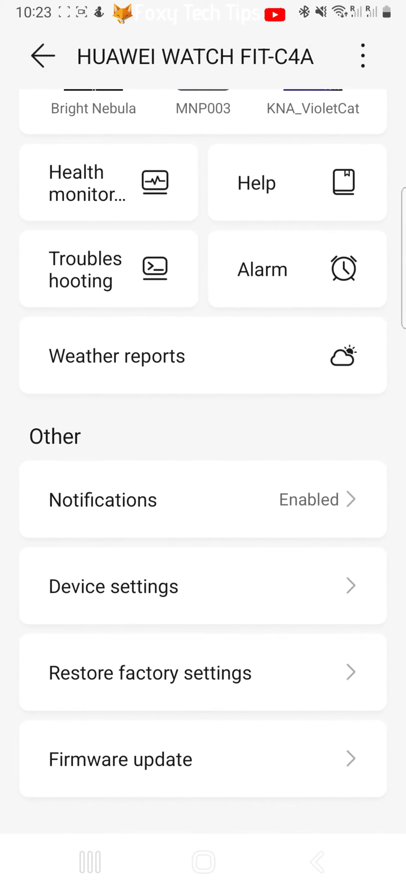
pyautogui.click(149, 499)
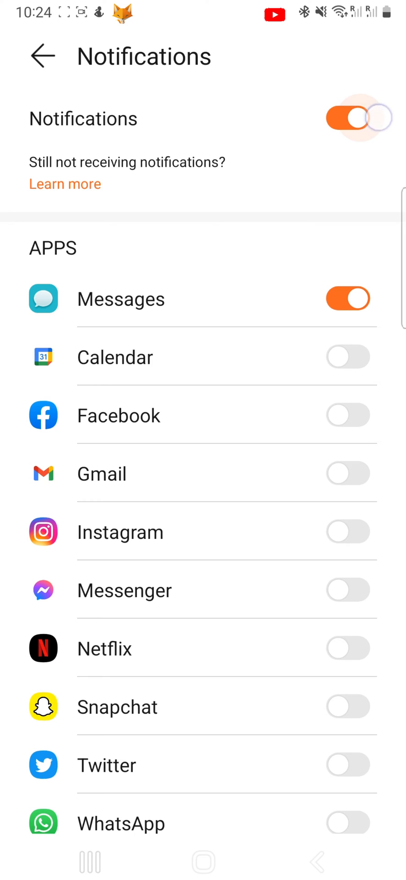
pyautogui.click(349, 118)
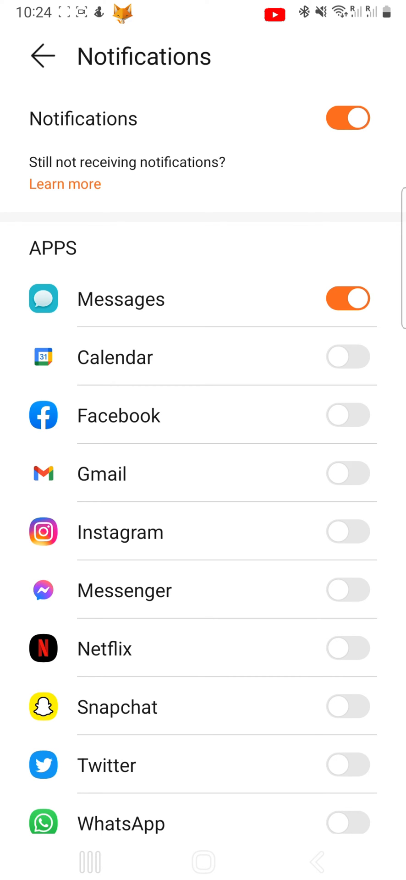
pyautogui.click(348, 118)
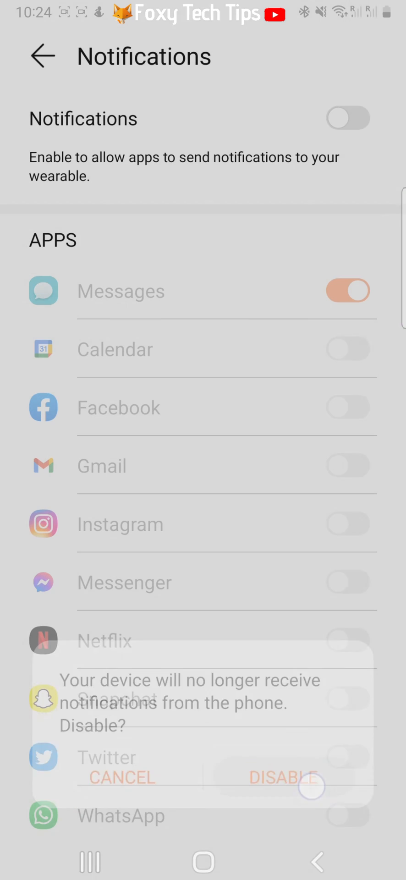
pyautogui.click(277, 778)
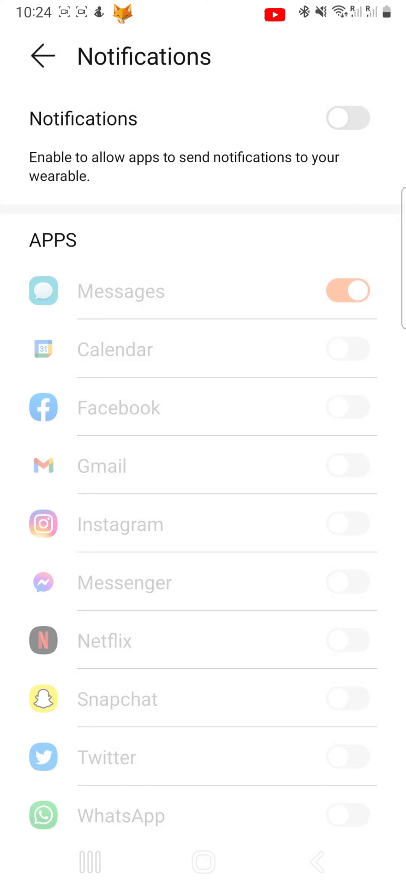
pyautogui.click(348, 118)
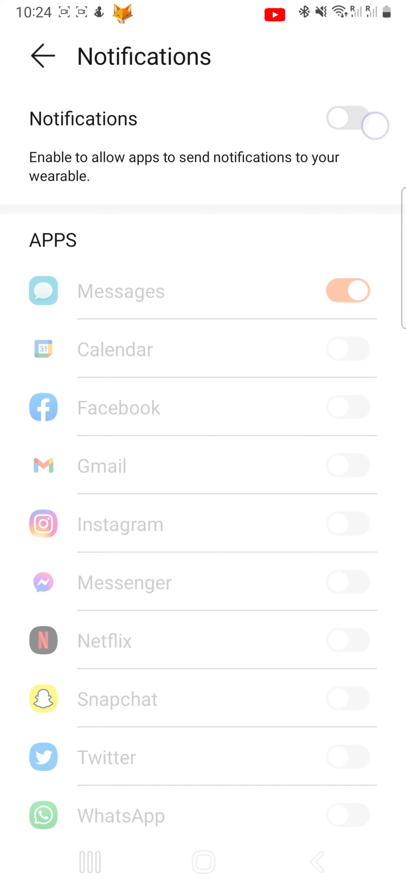
pyautogui.click(348, 119)
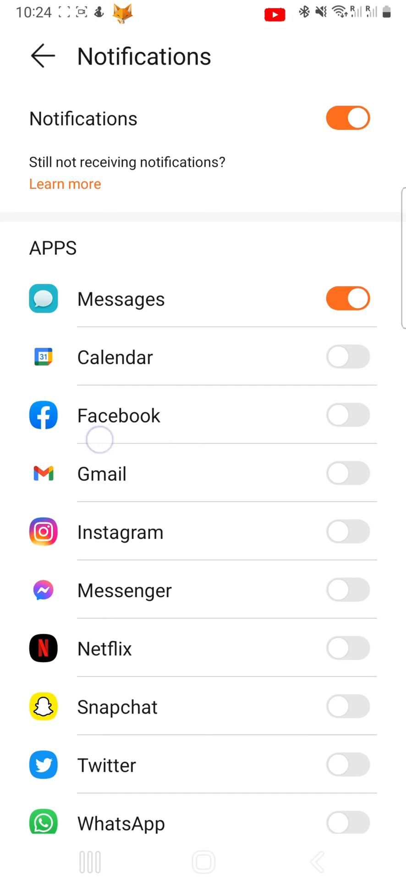
# Enable Facebook and Messenger watch notifications, keeping Gmail and Instagram off
pyautogui.click(348, 415)
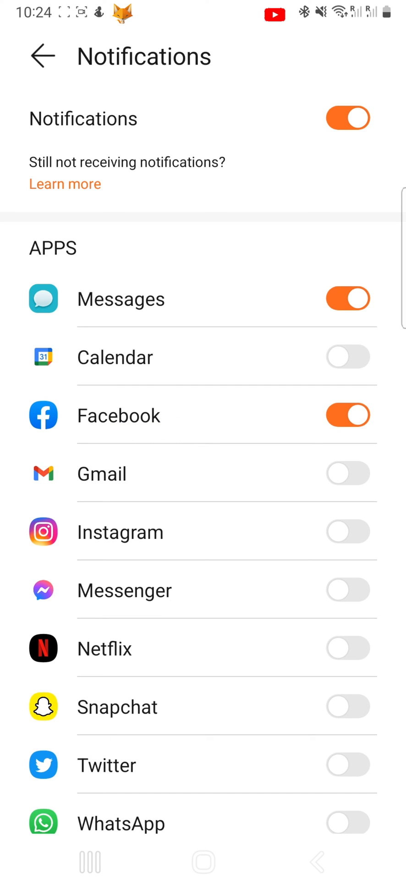
pyautogui.click(348, 474)
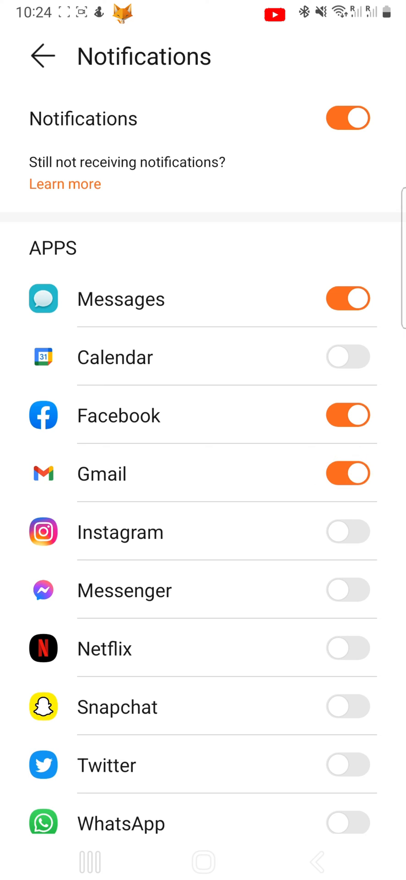
pyautogui.click(348, 532)
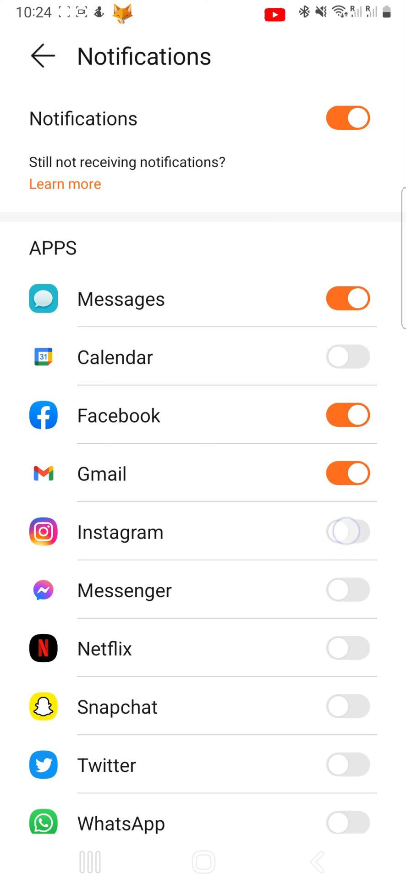
pyautogui.click(348, 532)
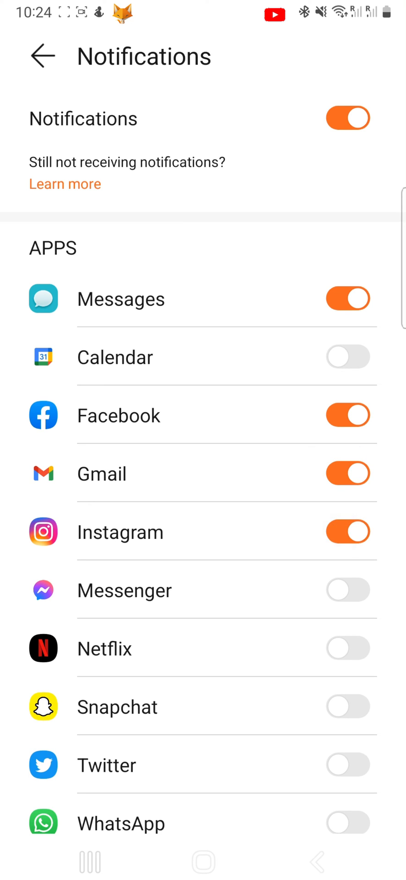
pyautogui.click(347, 590)
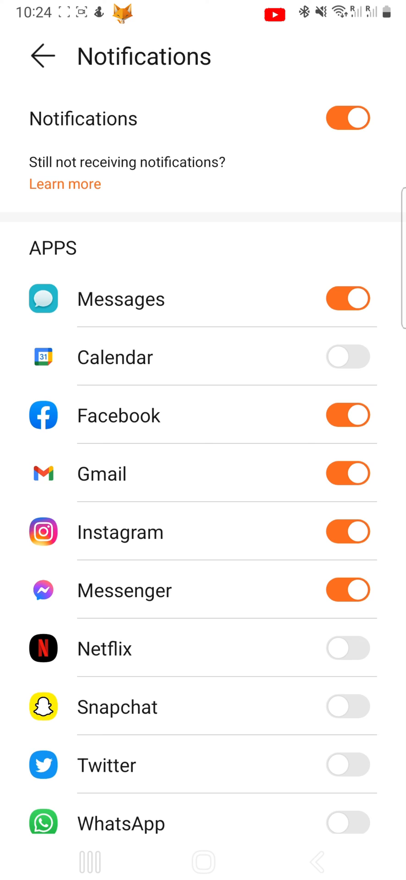
pyautogui.click(347, 532)
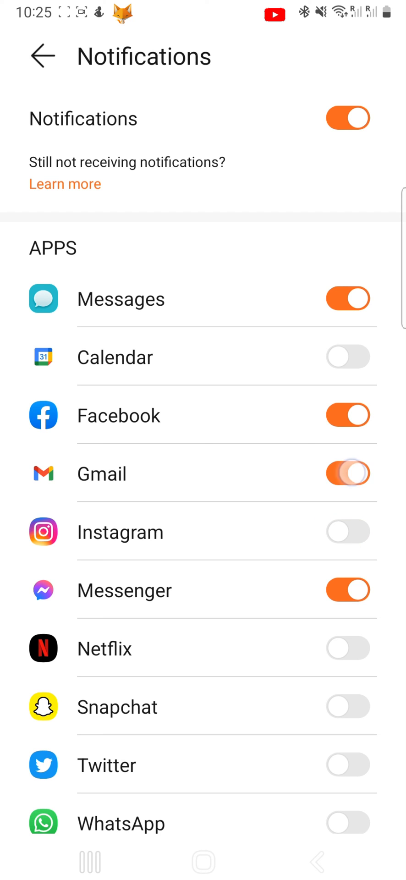
pyautogui.click(348, 473)
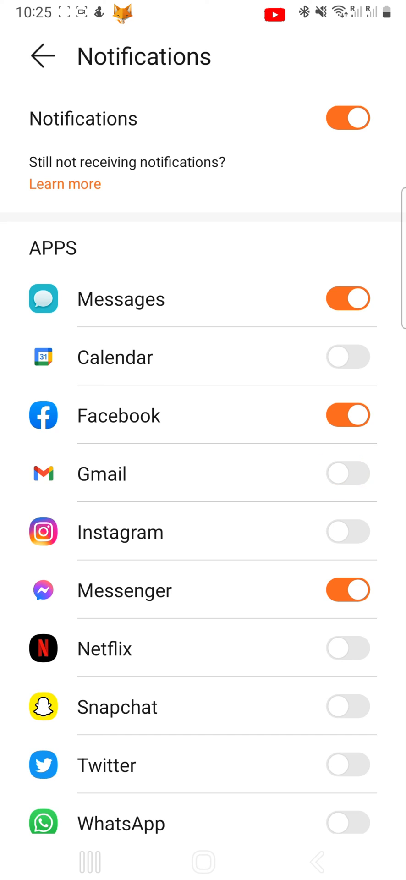